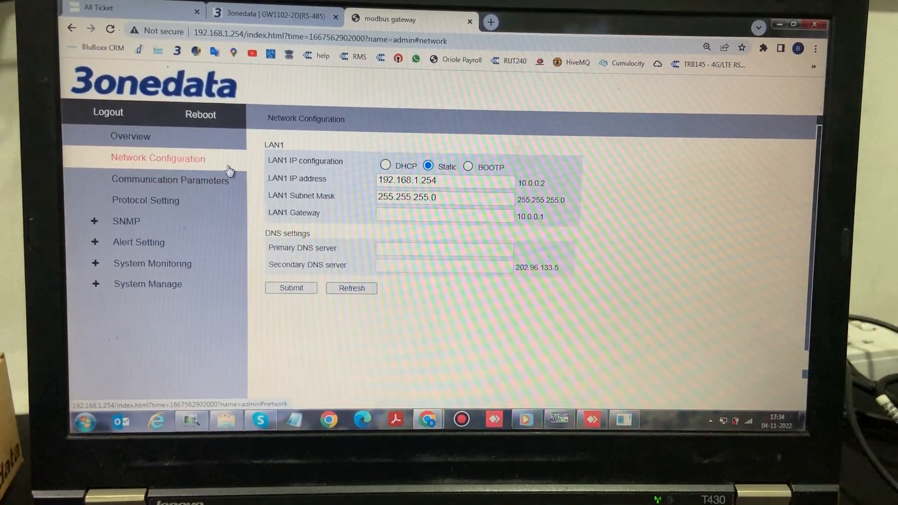
Step: View com1 serial settings (9600, N, 8, 1), then open the protocol mode list
left_click(171, 180)
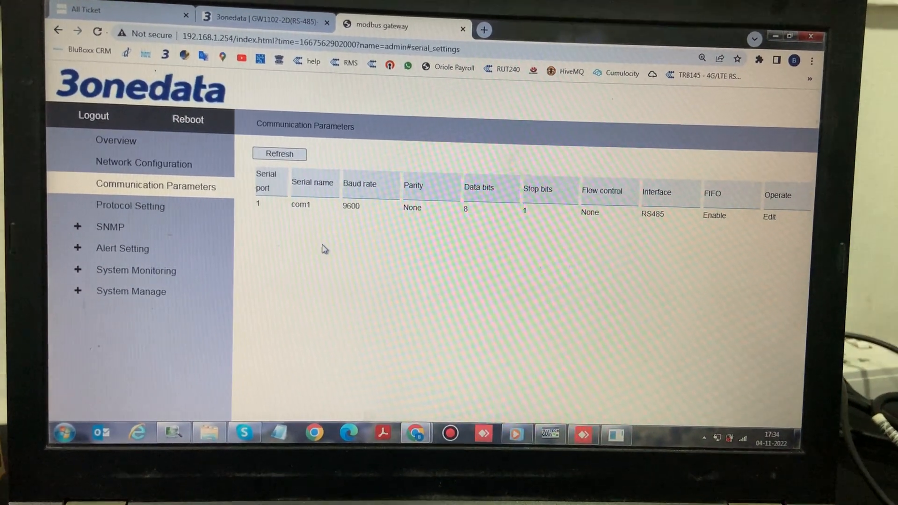
left_click(130, 206)
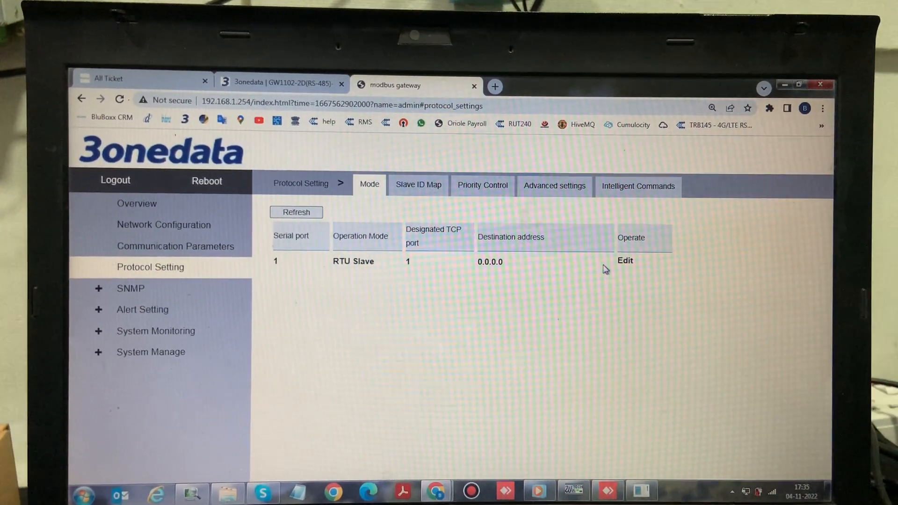
left_click(417, 185)
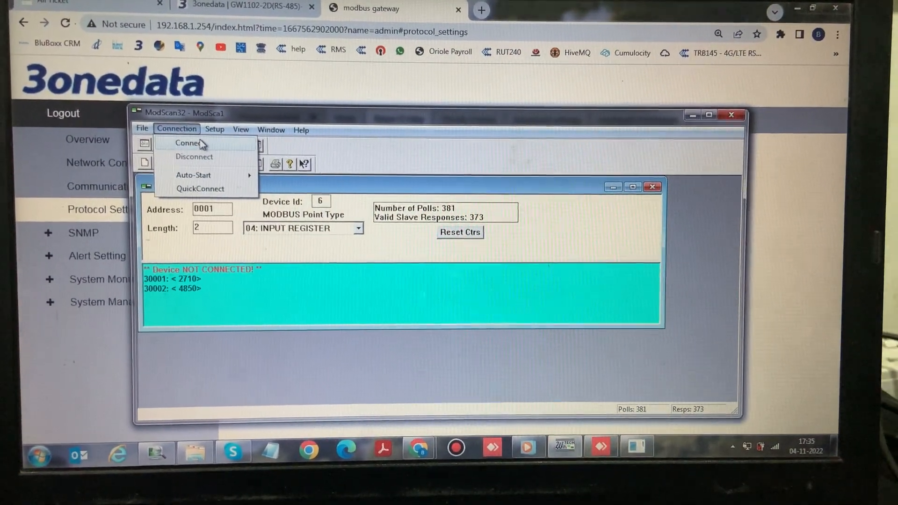
Step: Connect ModScan32 via Modbus TCP to 192.168.1.254 port 502
left_click(185, 143)
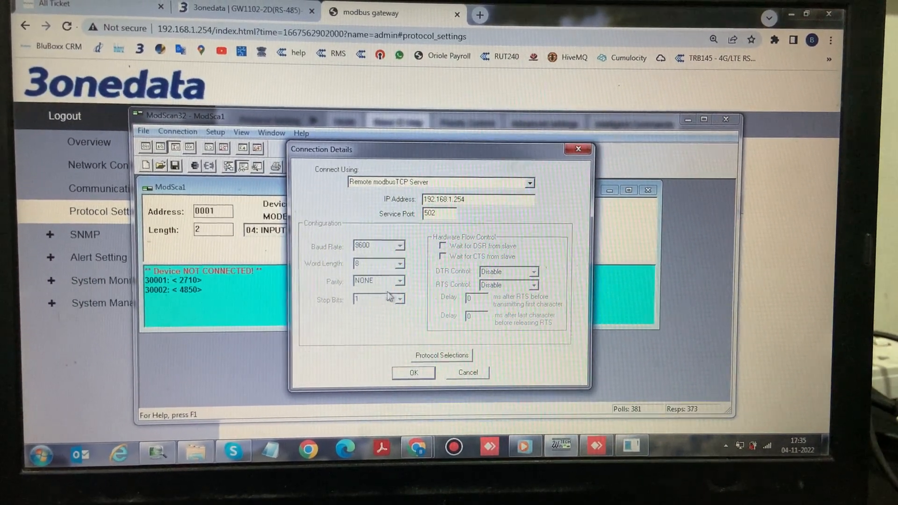
left_click(413, 372)
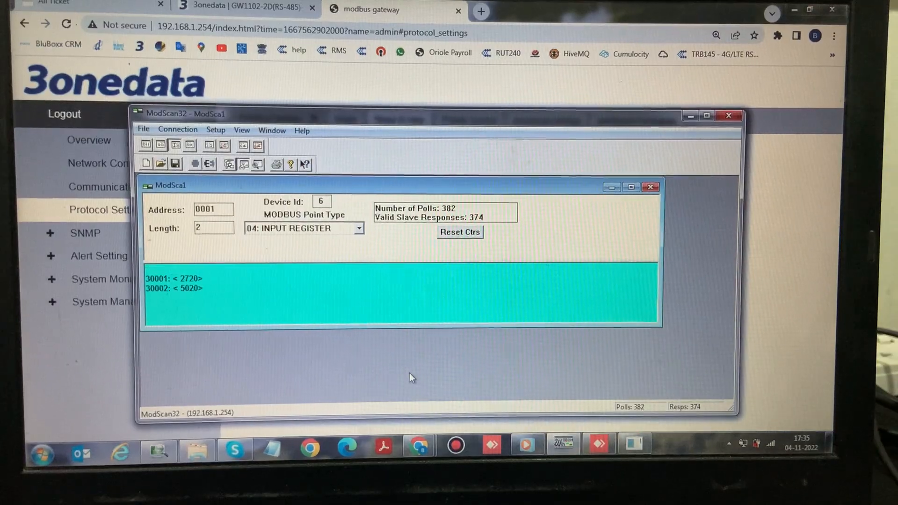